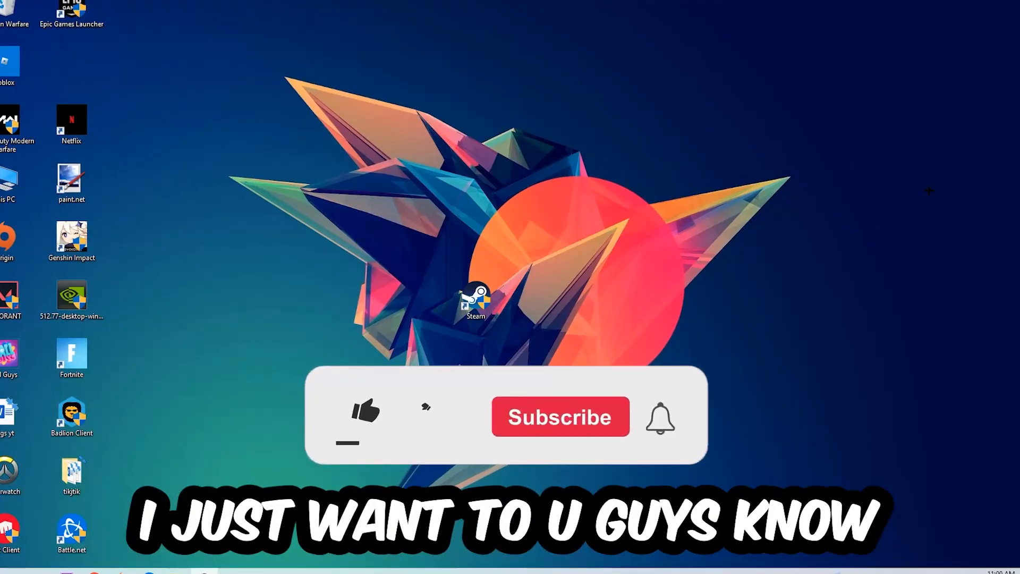
Launch Task Manager from the taskbar's right-click menu
{"action": "left_click", "coordinate": [363, 416]}
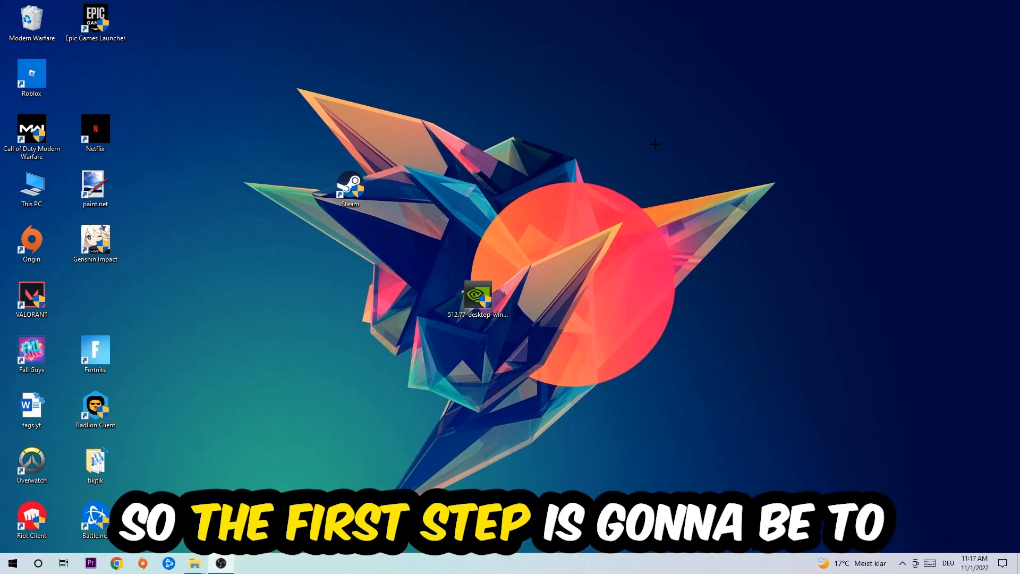
{"action": "mouse_move", "coordinate": [467, 221]}
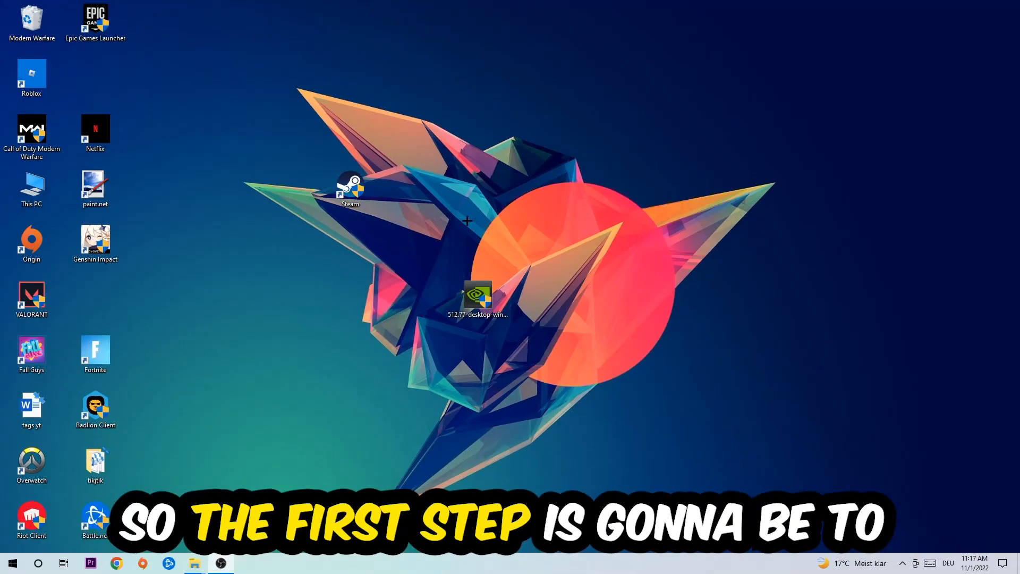
{"action": "right_click", "coordinate": [442, 563]}
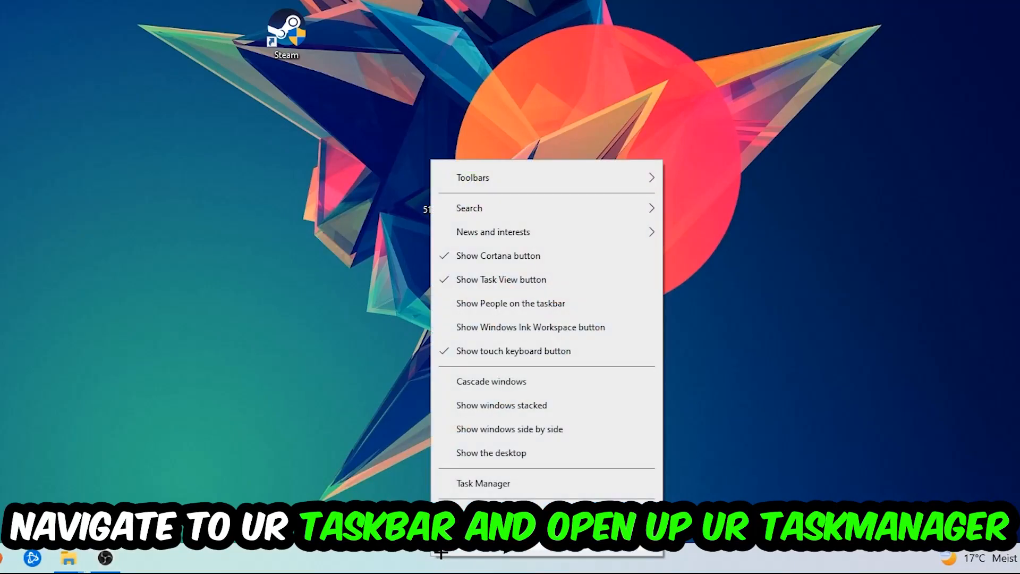
{"action": "left_click", "coordinate": [483, 482]}
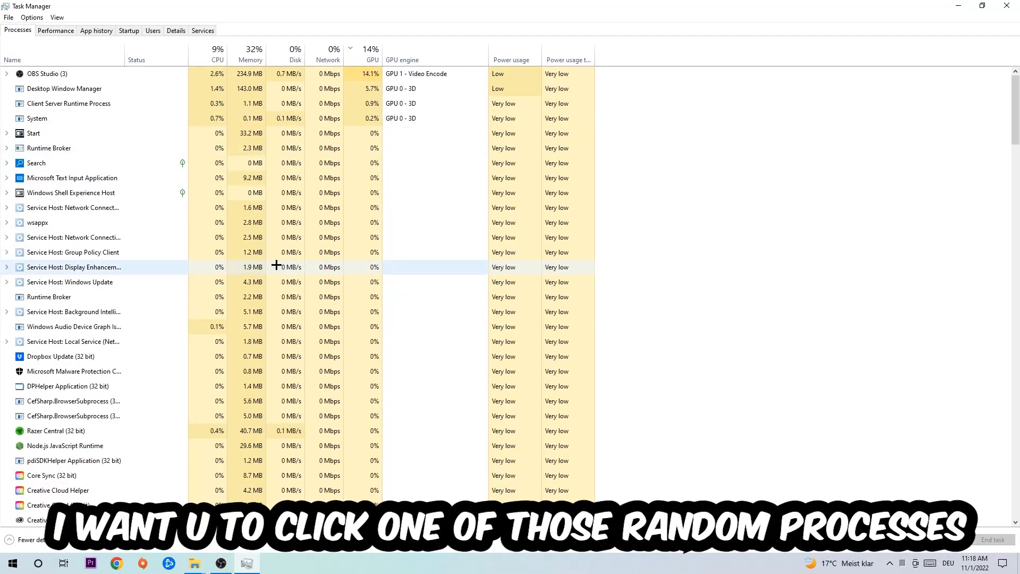
Review running processes and bring up actions for Microsoft Text Input Application
{"action": "left_click", "coordinate": [74, 238]}
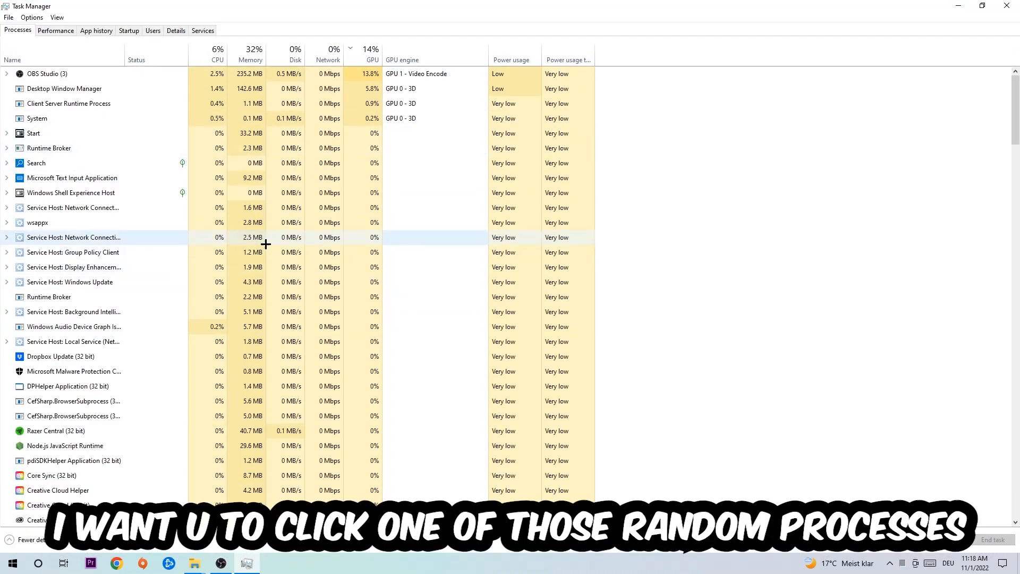
{"action": "left_click", "coordinate": [71, 179]}
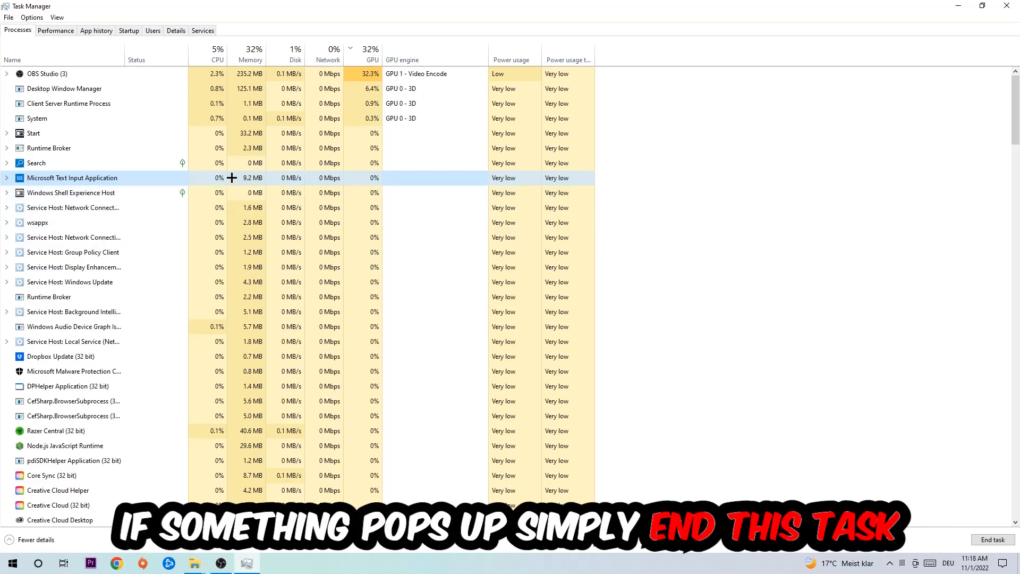
{"action": "right_click", "coordinate": [69, 178]}
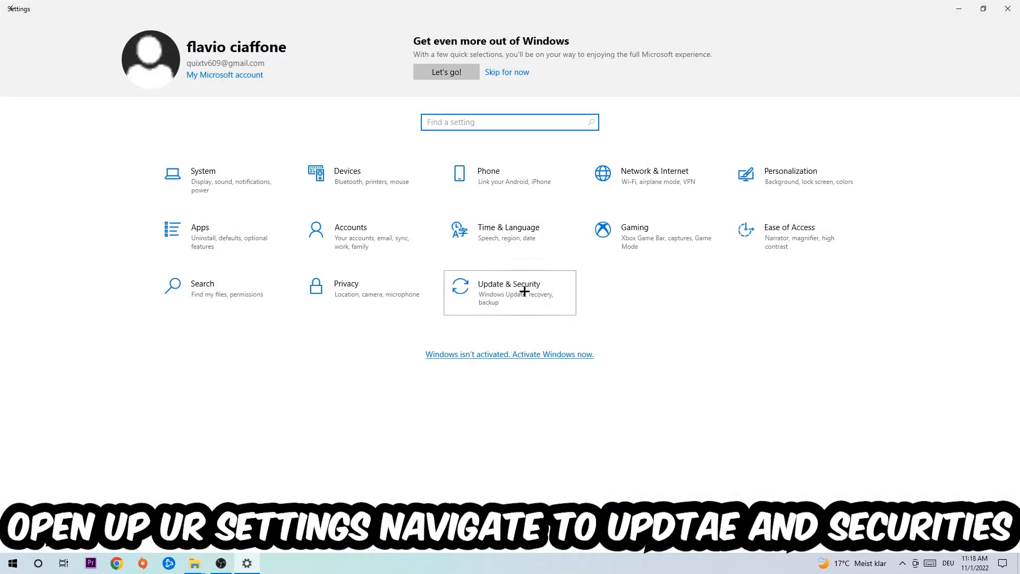
Reach the Windows Update page under Update & Security, showing the PC is up to date
{"action": "left_click", "coordinate": [509, 293]}
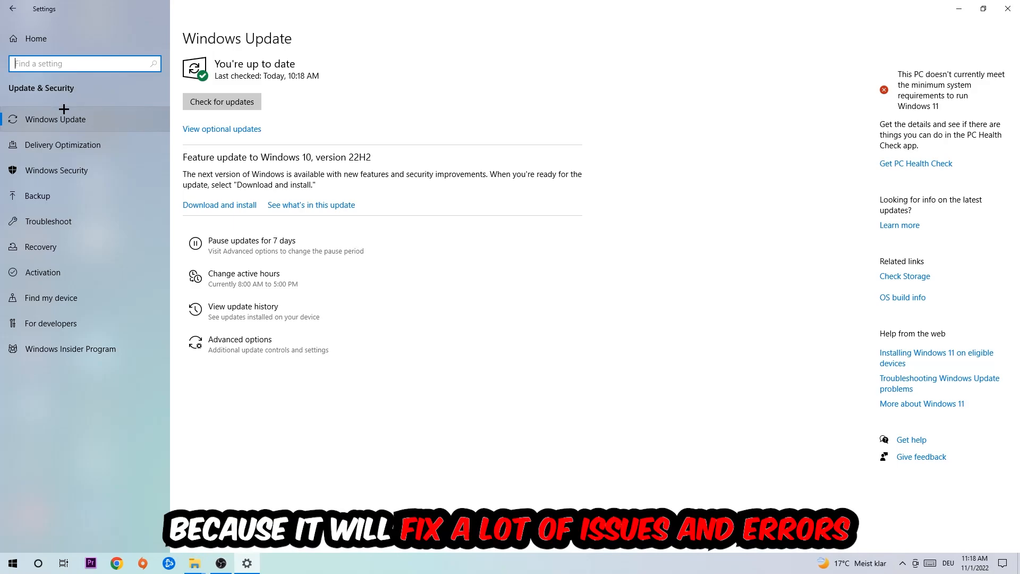
{"action": "mouse_move", "coordinate": [452, 68]}
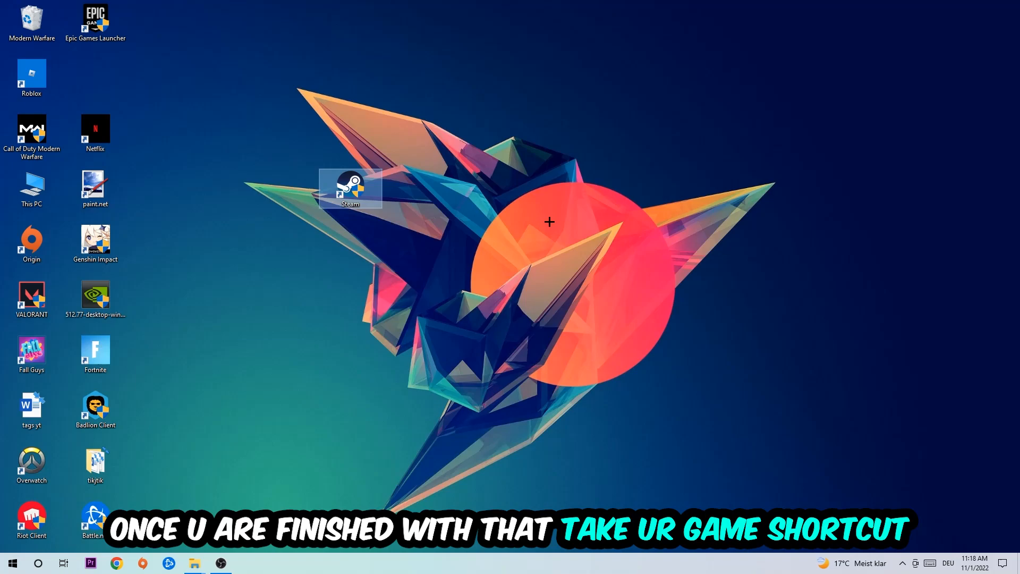
Select the Steam desktop shortcut and bring up its Properties dialog
{"action": "left_click_drag", "start_coordinate": [350, 188], "coordinate": [477, 245]}
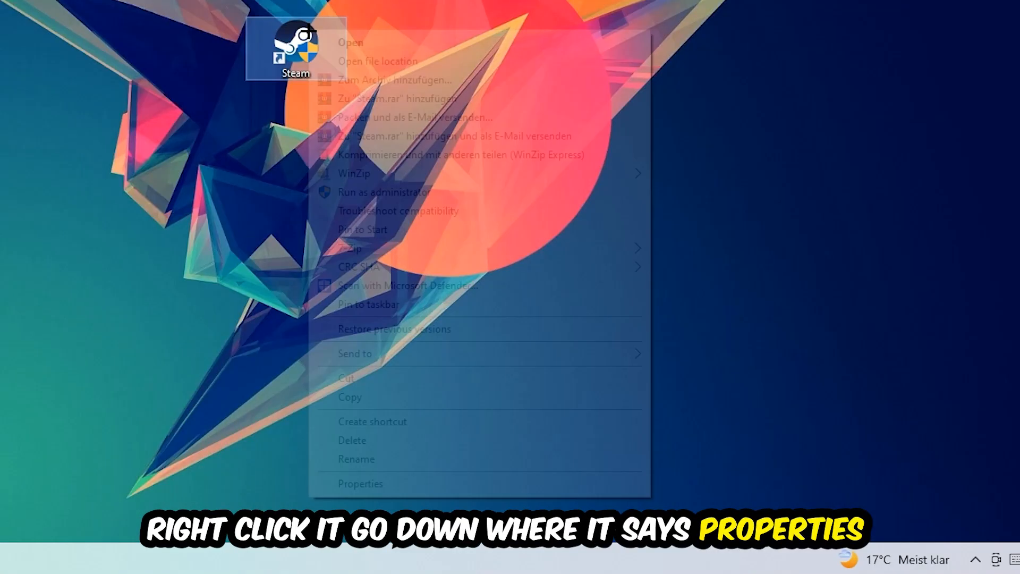
{"action": "left_click", "coordinate": [359, 484]}
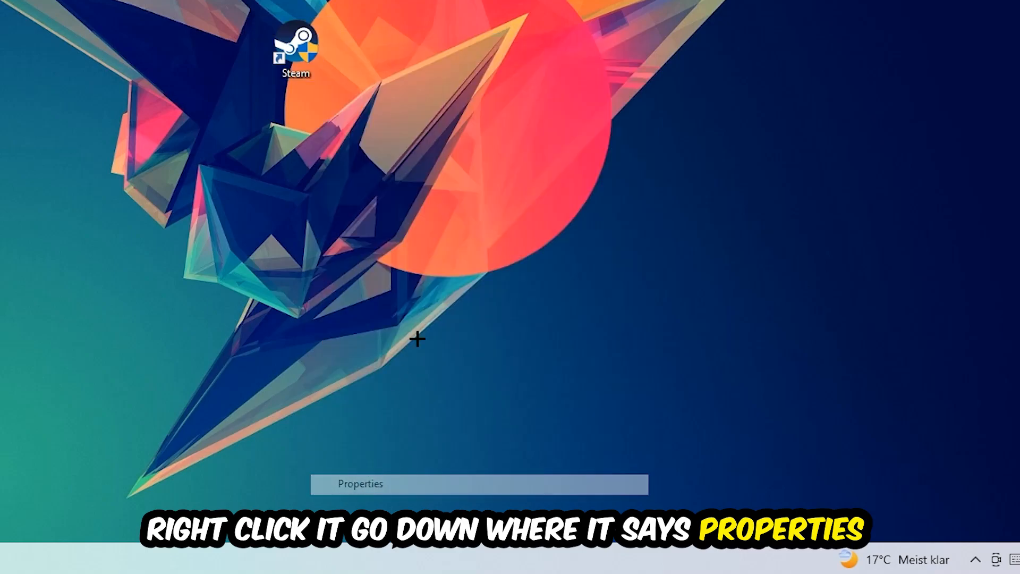
{"action": "left_click", "coordinate": [357, 484]}
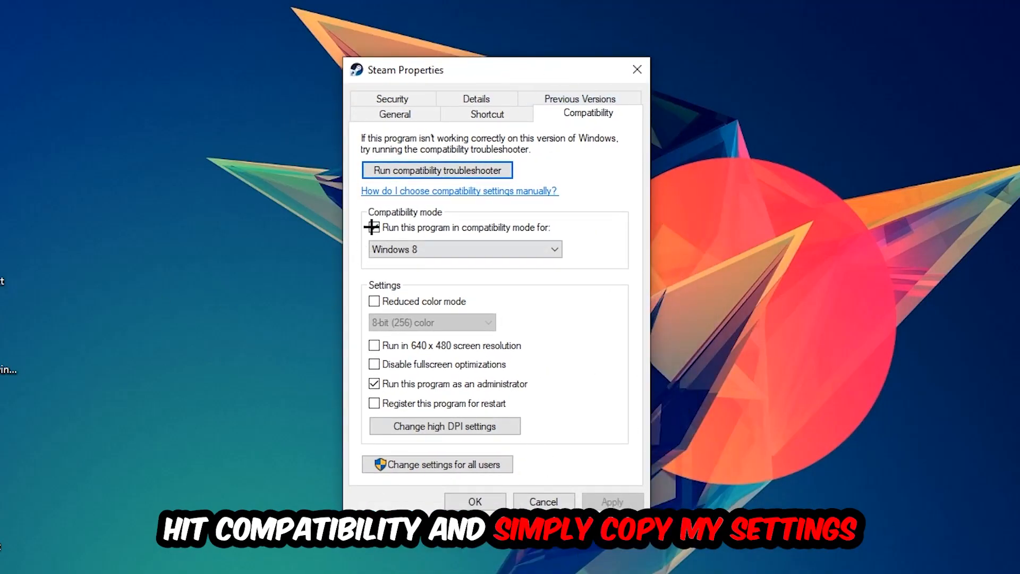
Enable Windows 8 compatibility mode and run-as-administrator for the Steam shortcut
{"action": "left_click", "coordinate": [373, 242]}
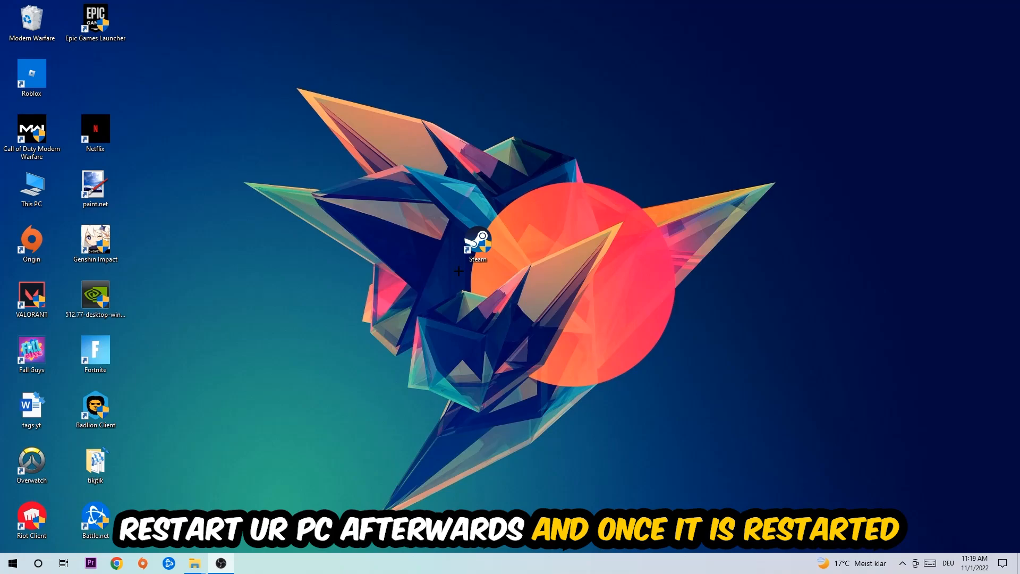
Drag the Steam shortcut, now showing the admin shield, higher on the desktop
{"action": "left_click_drag", "start_coordinate": [477, 245], "coordinate": [414, 134]}
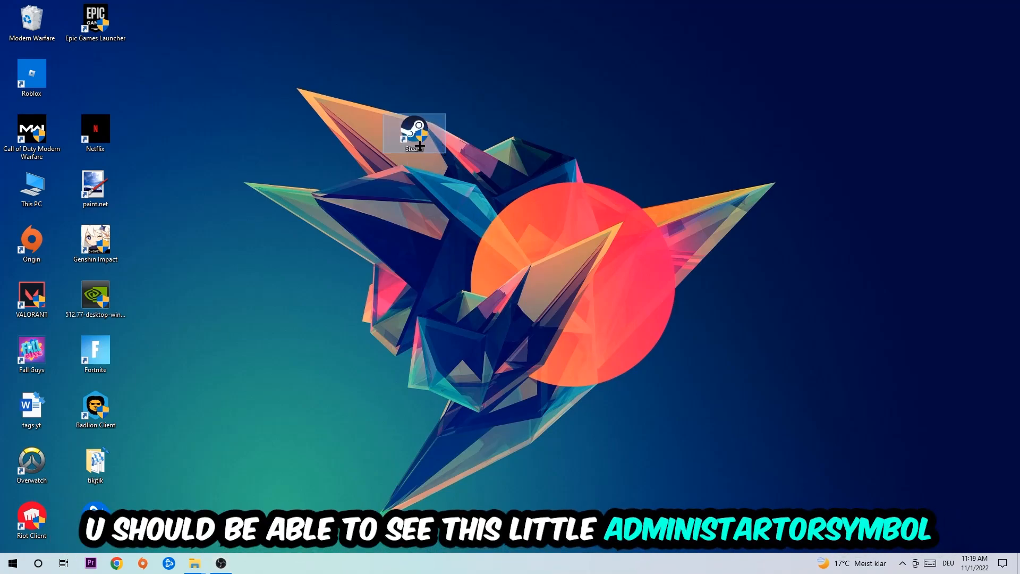
{"action": "mouse_move", "coordinate": [429, 139]}
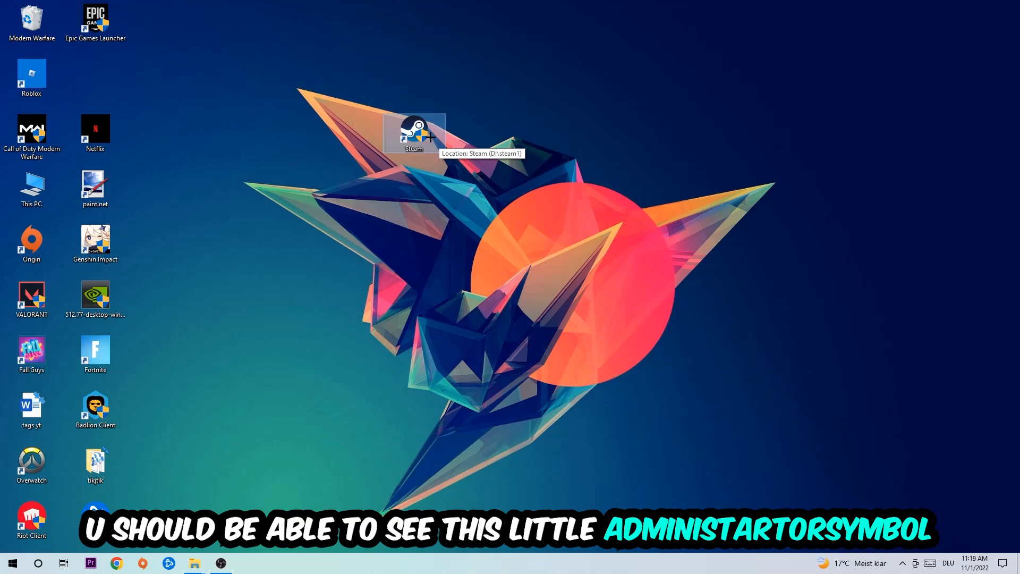